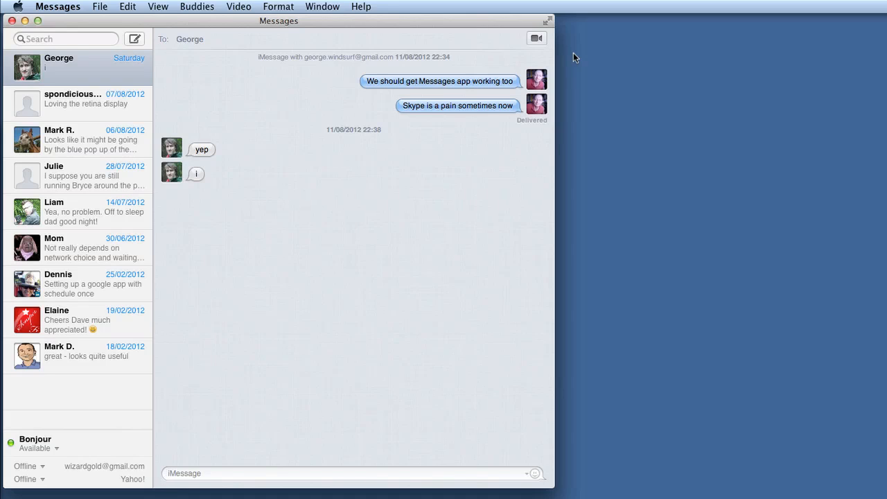
- Open Messages Preferences on the Accounts page showing the iMessage account
{"action": "left_click", "coordinate": [57, 6]}
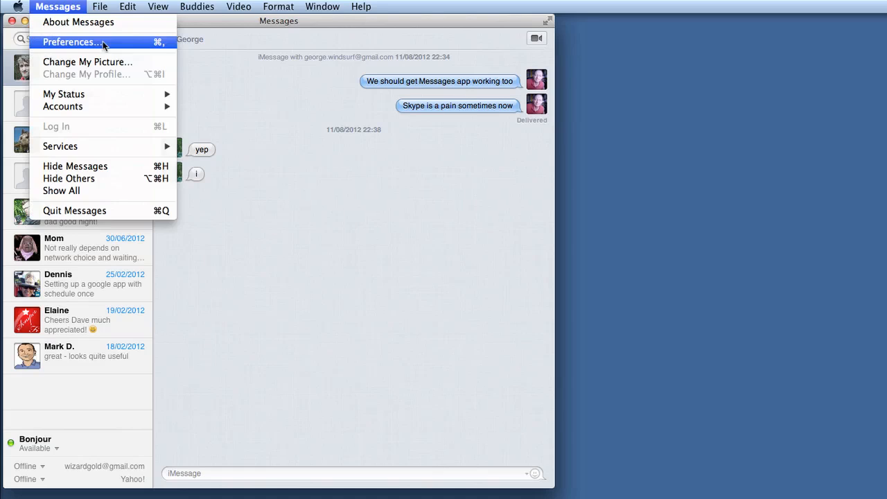
{"action": "left_click", "coordinate": [68, 41]}
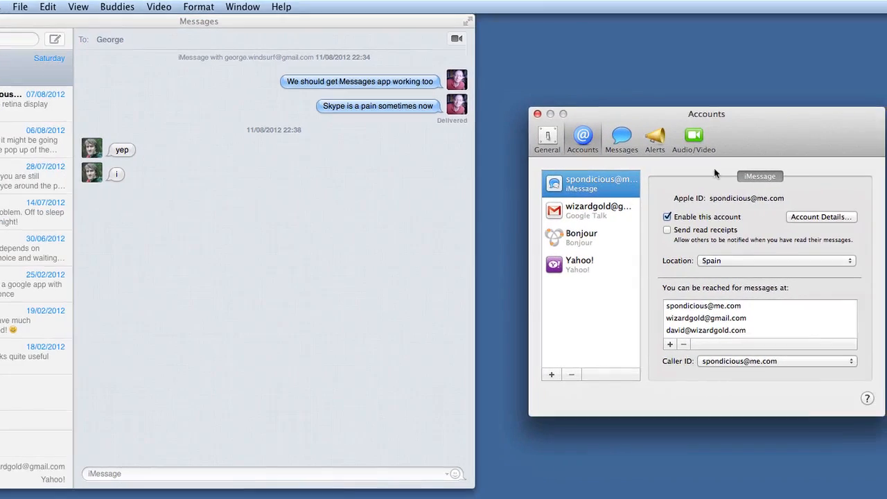
{"action": "left_click", "coordinate": [551, 374]}
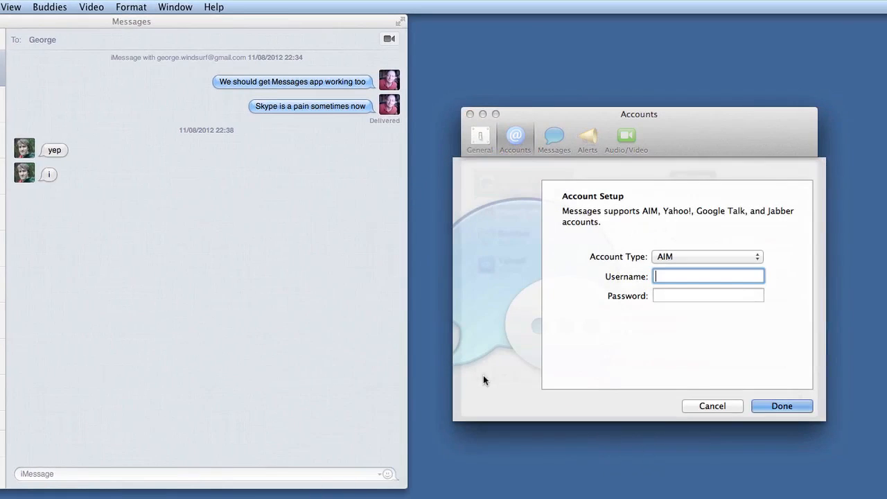
{"action": "left_click", "coordinate": [707, 256]}
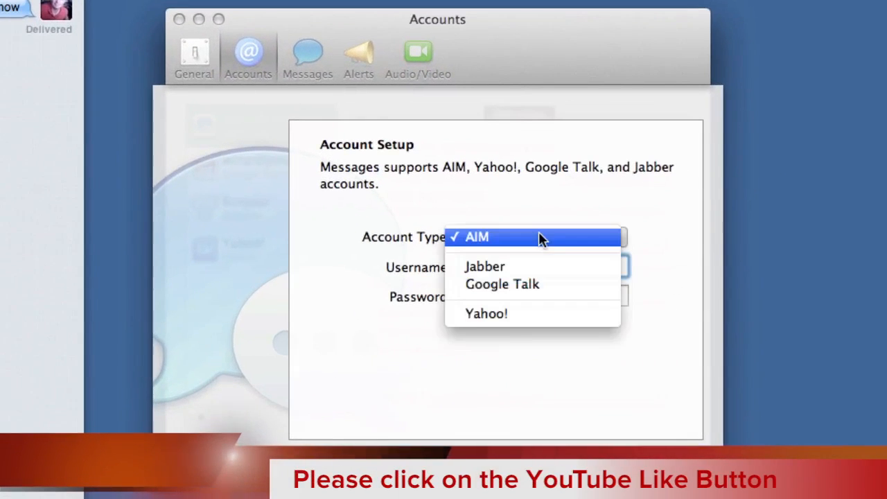
{"action": "left_click", "coordinate": [485, 266]}
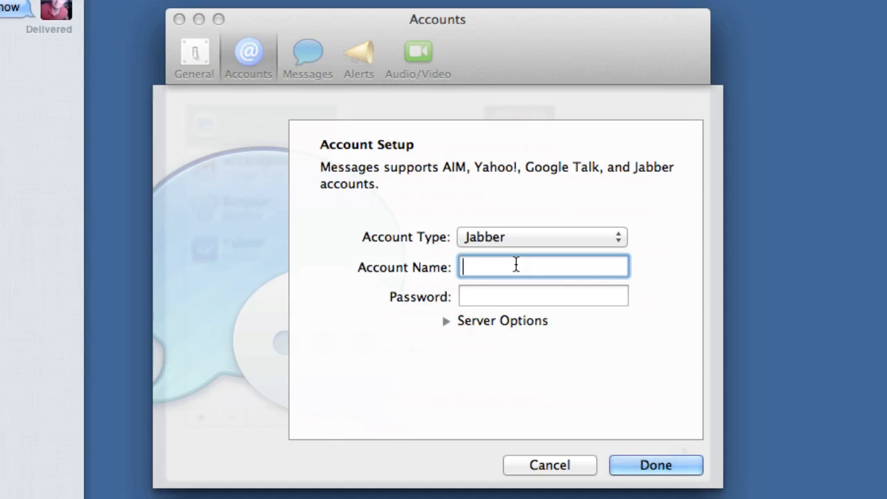
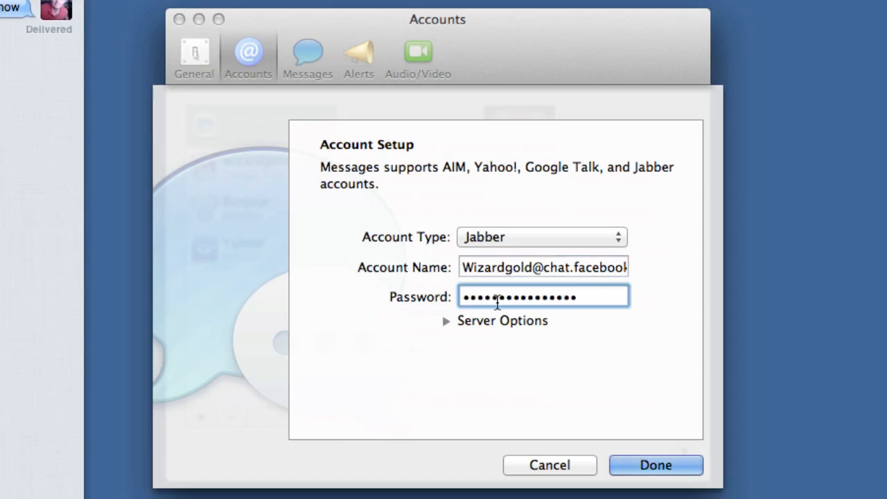
{"action": "type", "text": "•"}
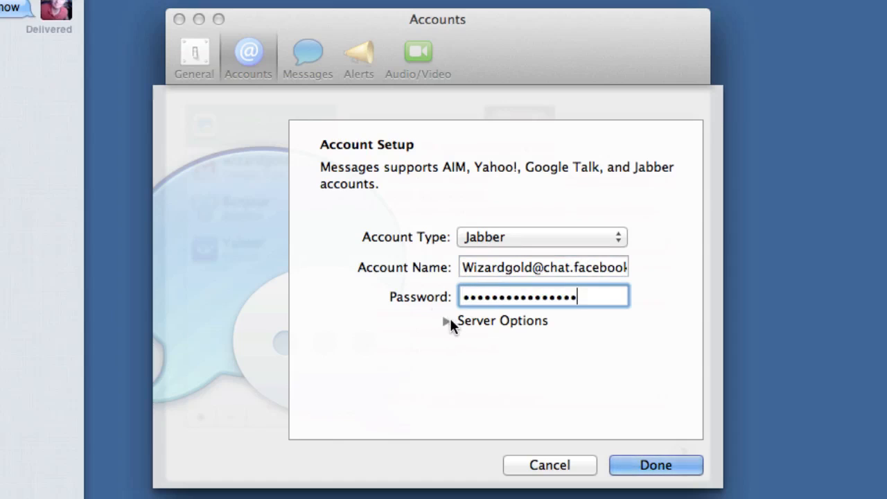
- Set the Jabber server to chat.facebook.com with port 5222 under Server Options
{"action": "left_click", "coordinate": [446, 321]}
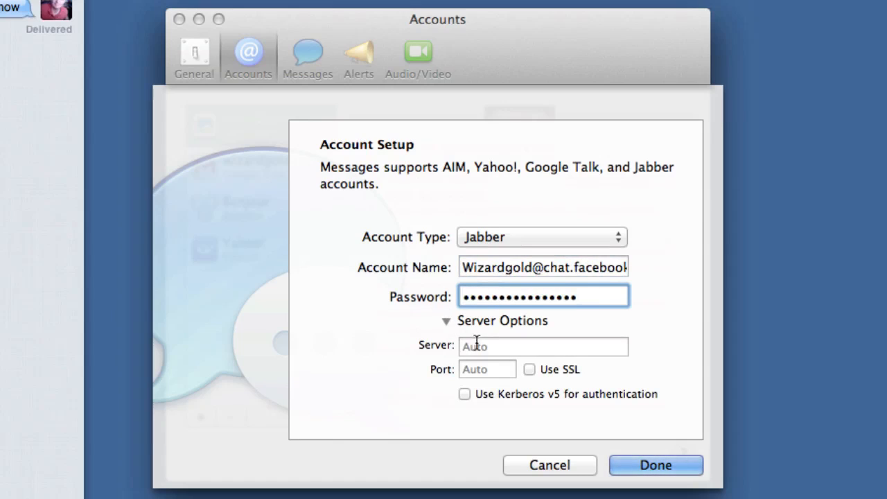
{"action": "type", "text": "d"}
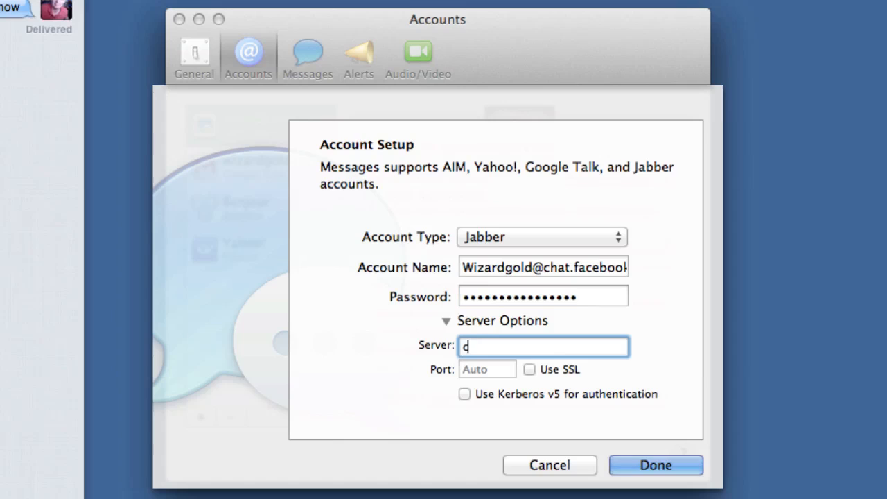
{"action": "type", "text": "hat.facebook"}
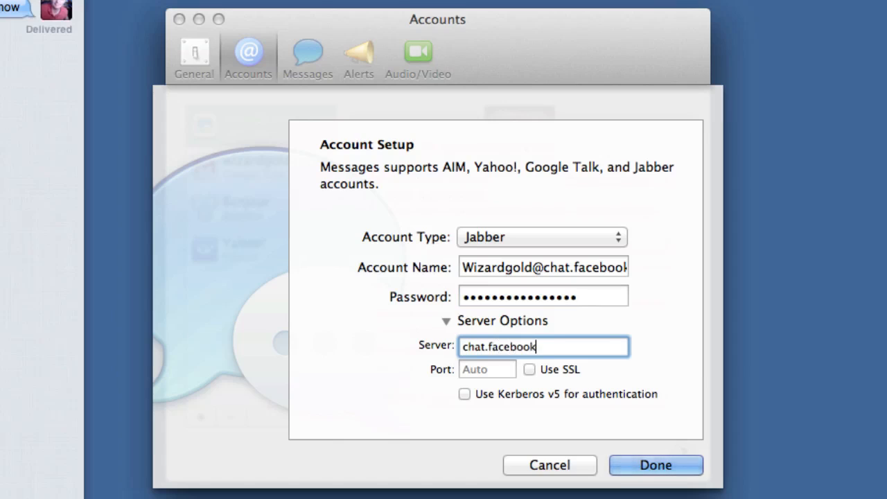
{"action": "type", "text": ".com"}
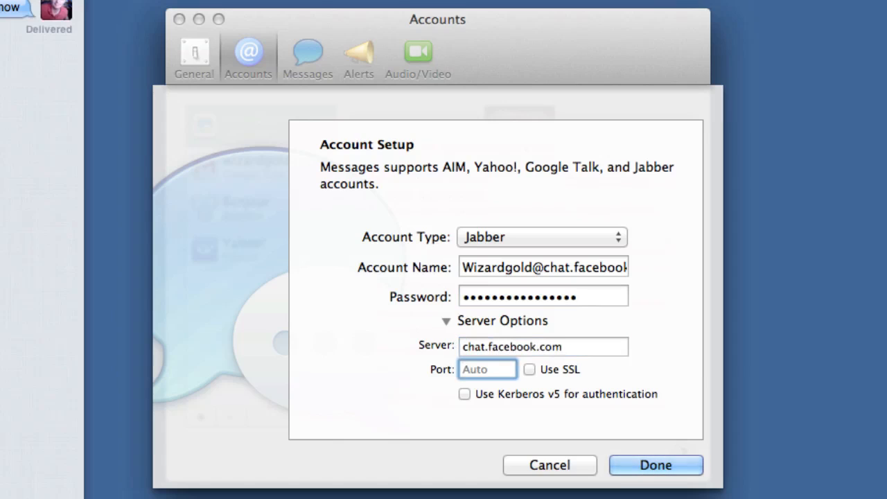
{"action": "type", "text": "5222"}
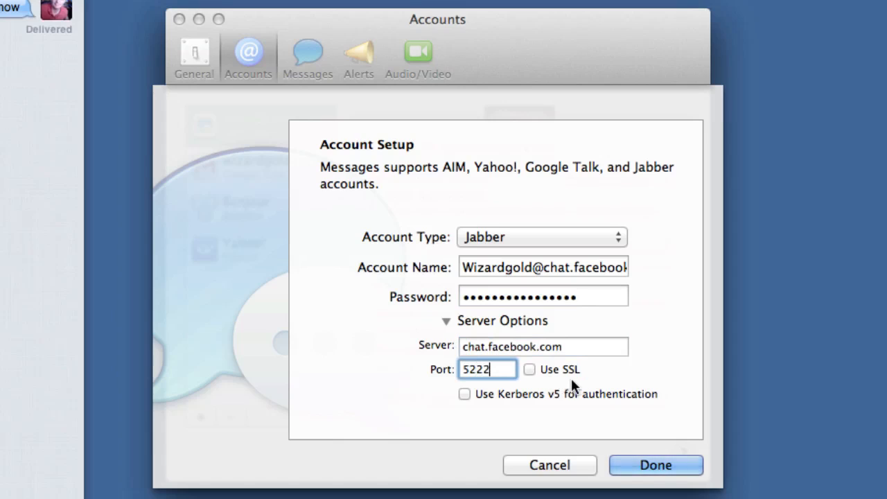
{"action": "mouse_move", "coordinate": [541, 415]}
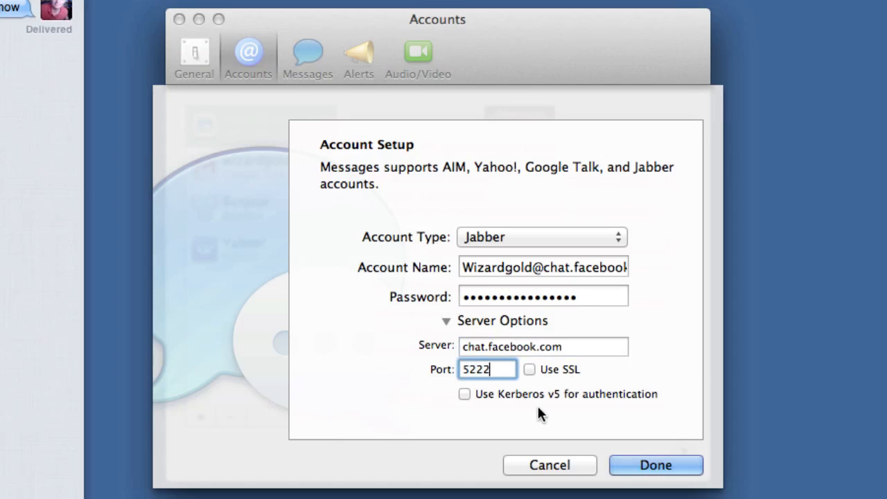
{"action": "mouse_move", "coordinate": [606, 425]}
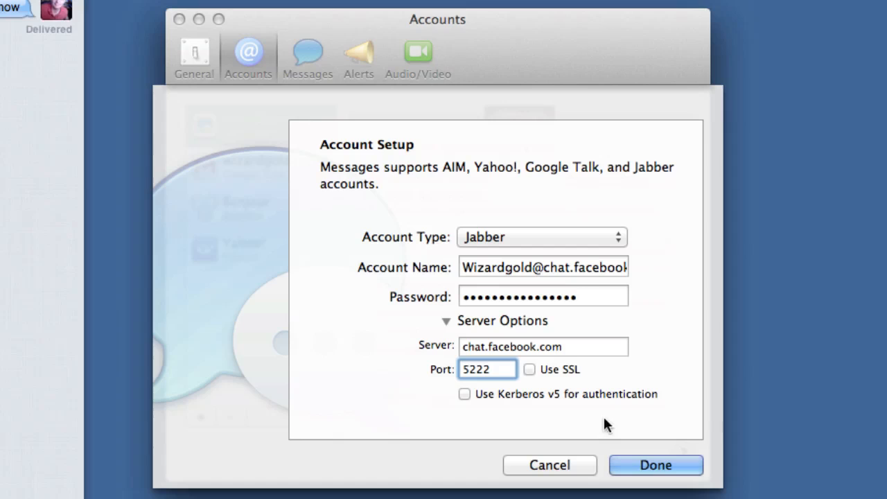
- Confirm the chat.facebook.com Jabber account and open a Facebook chat conversation
{"action": "left_click", "coordinate": [654, 465]}
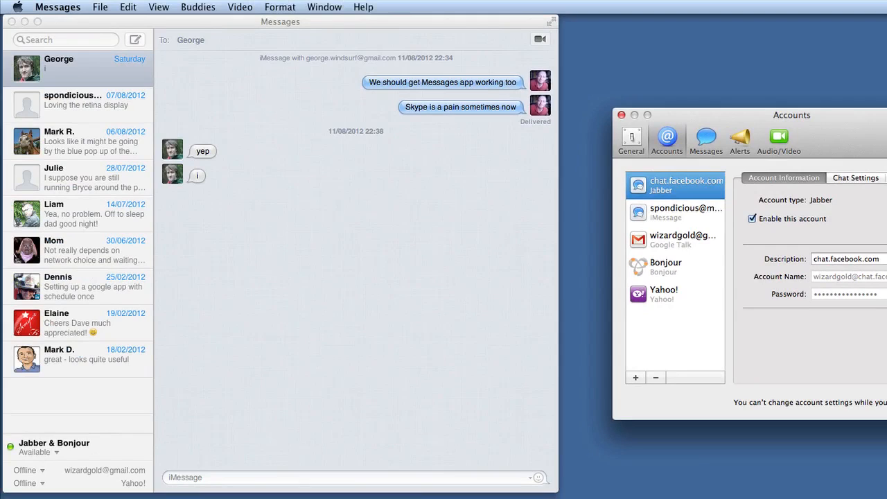
{"action": "mouse_move", "coordinate": [728, 267]}
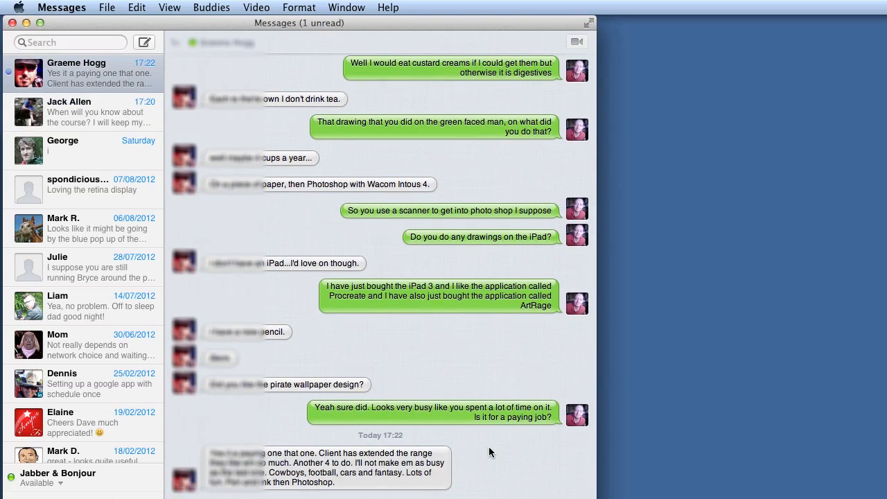
{"action": "left_click", "coordinate": [83, 112]}
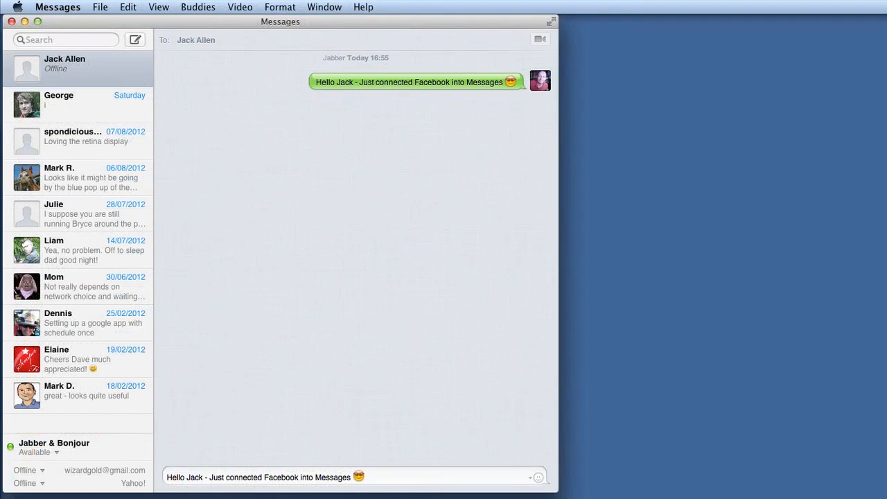